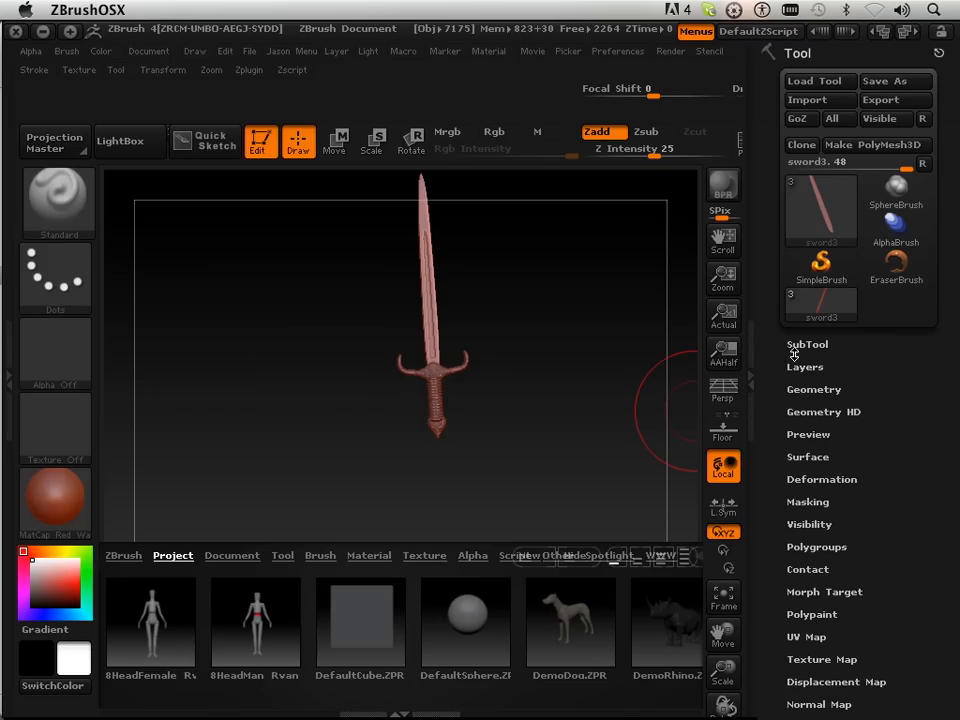
# Show the sword's subtool list and read its active and total point counts under Preferences > Misc.
pyautogui.click(808, 344)
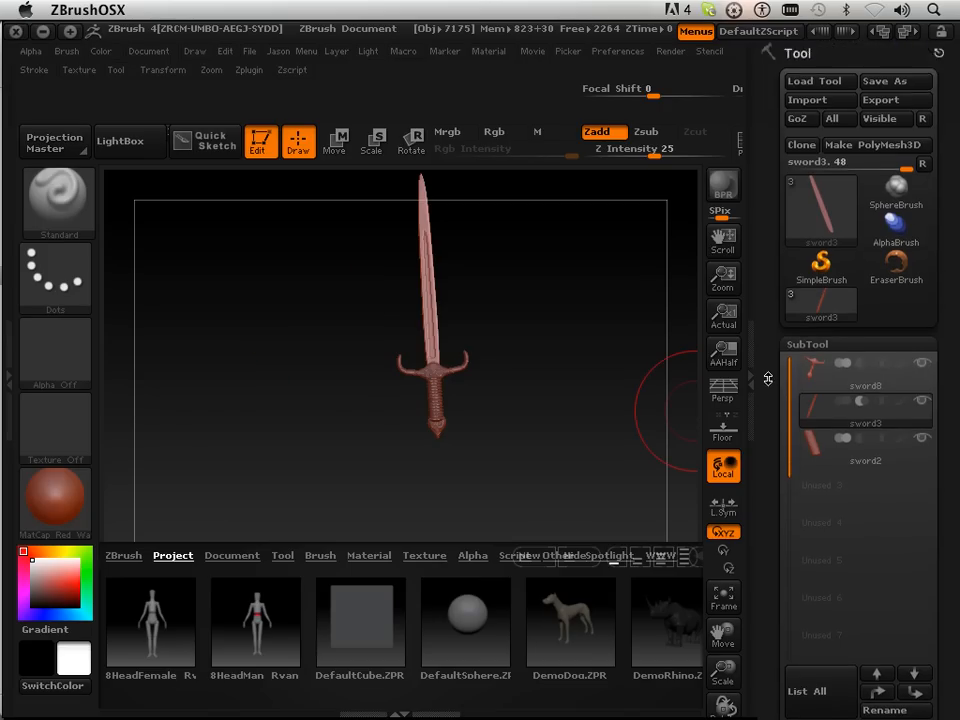
pyautogui.click(864, 420)
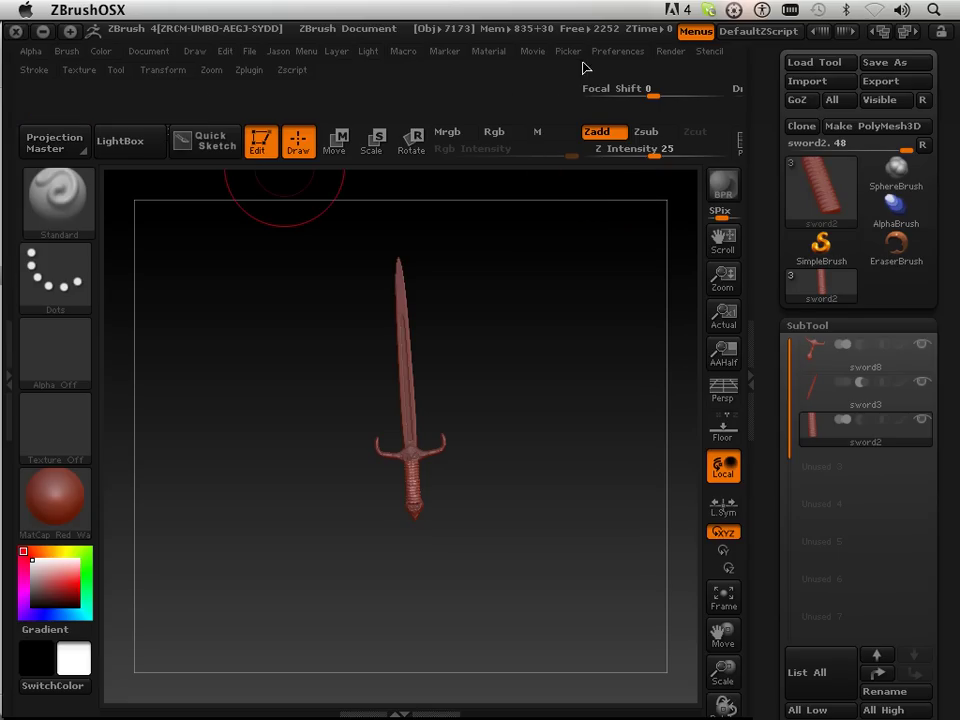
pyautogui.click(616, 52)
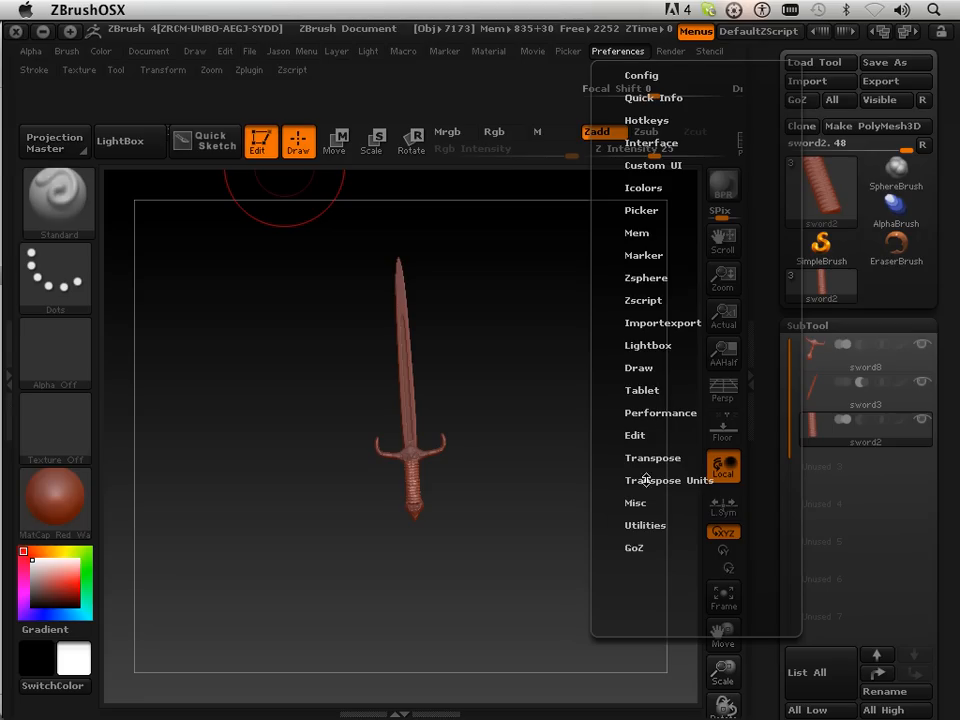
pyautogui.moveTo(636, 504)
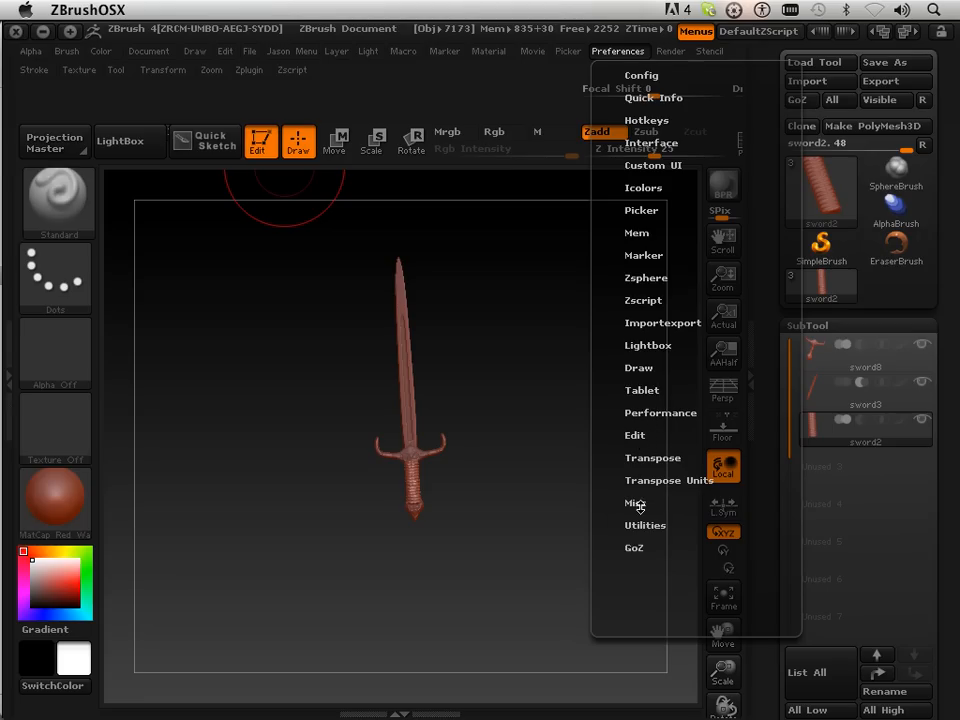
pyautogui.click(634, 504)
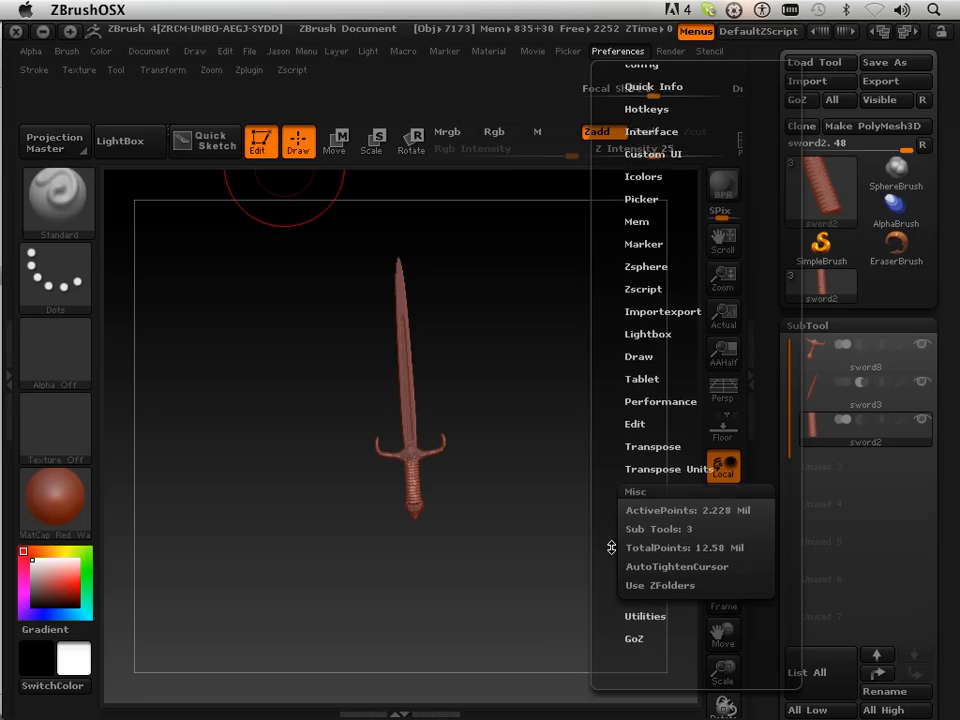
pyautogui.moveTo(678, 504)
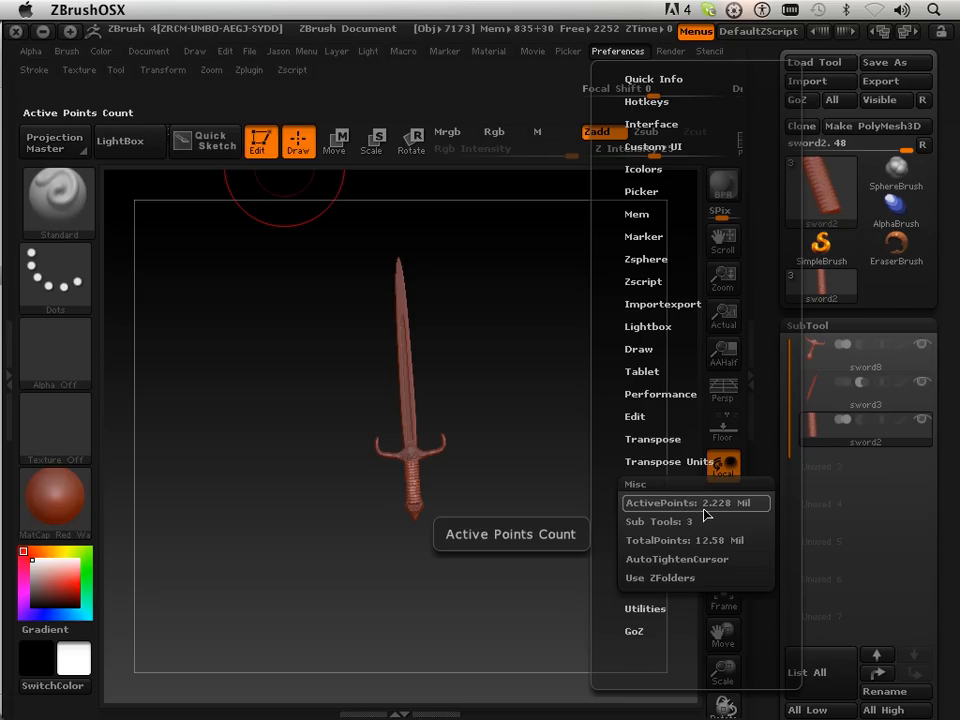
pyautogui.moveTo(716, 512)
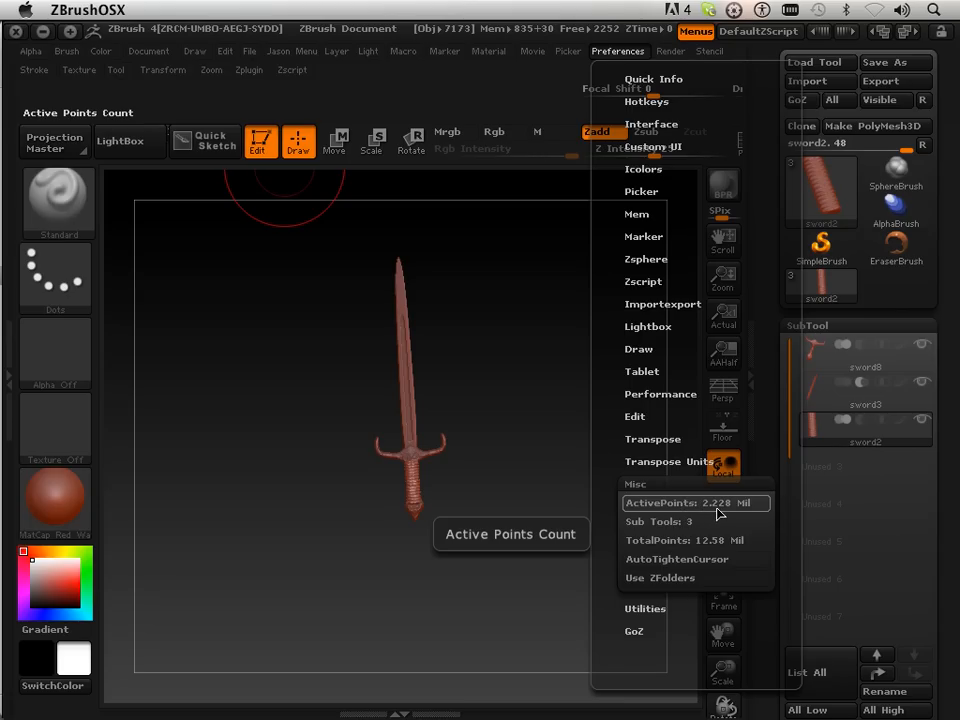
pyautogui.moveTo(588, 616)
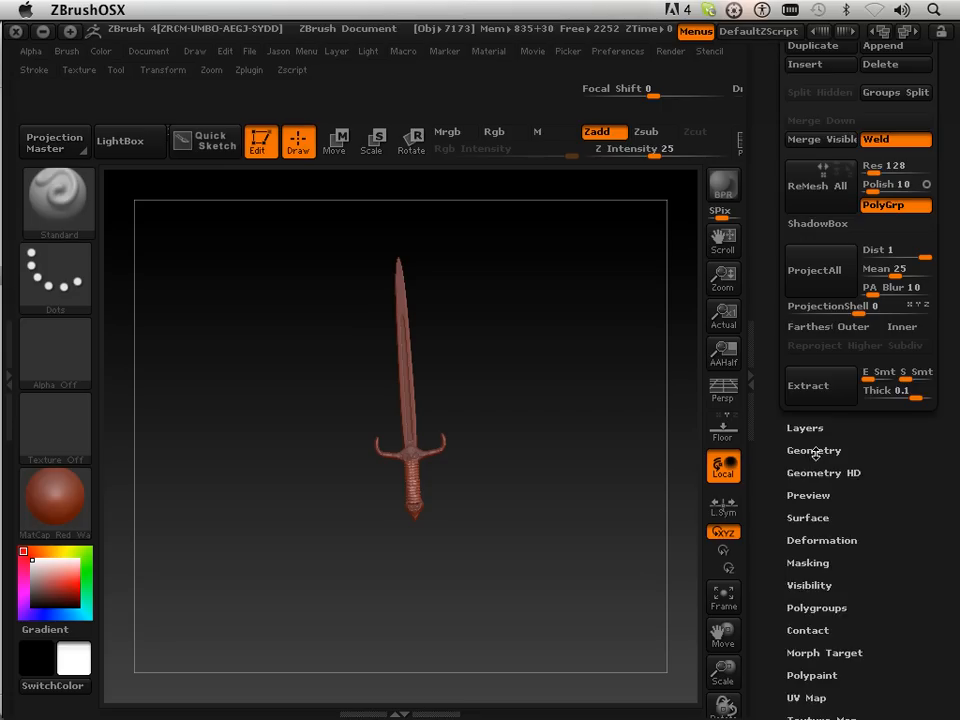
# Lower the current subtool's subdivision level in Geometry, then switch to the sword0 subtool.
pyautogui.click(814, 450)
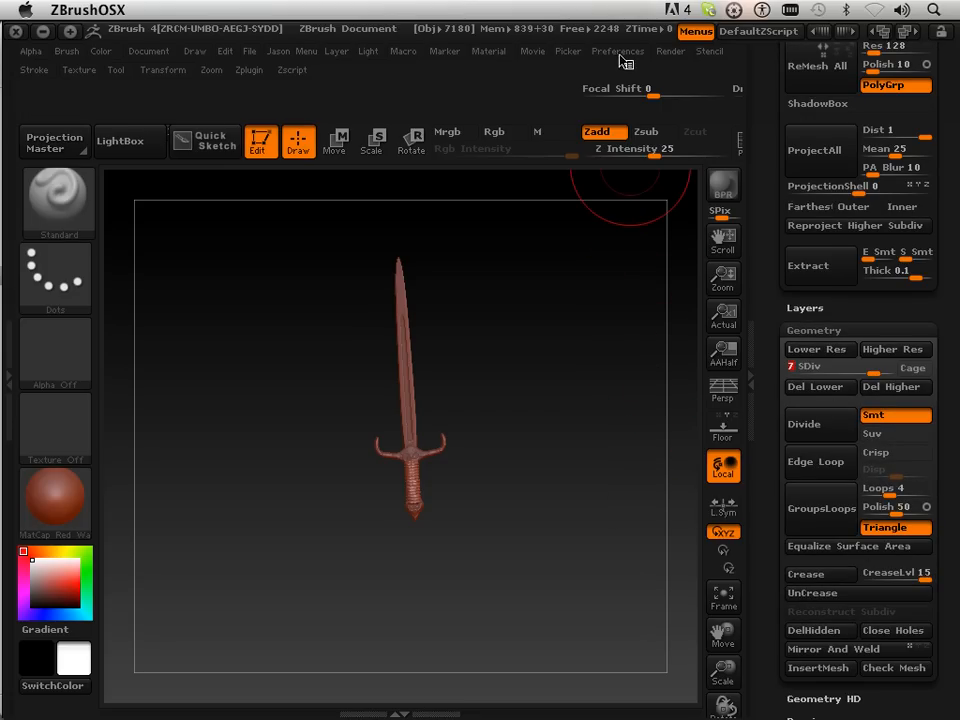
pyautogui.click(622, 52)
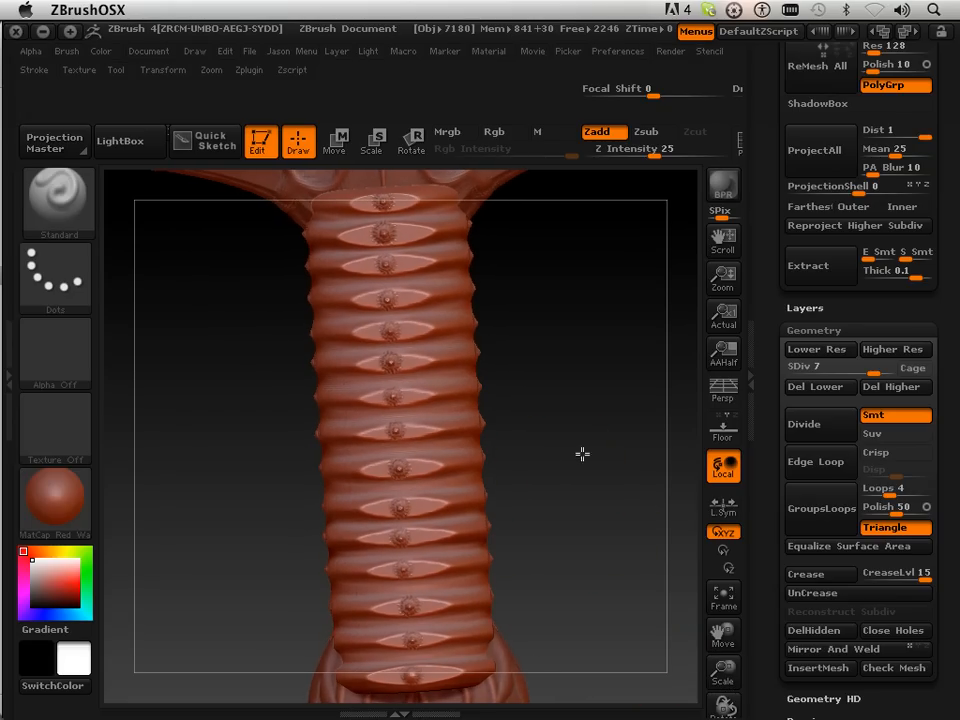
pyautogui.click(896, 404)
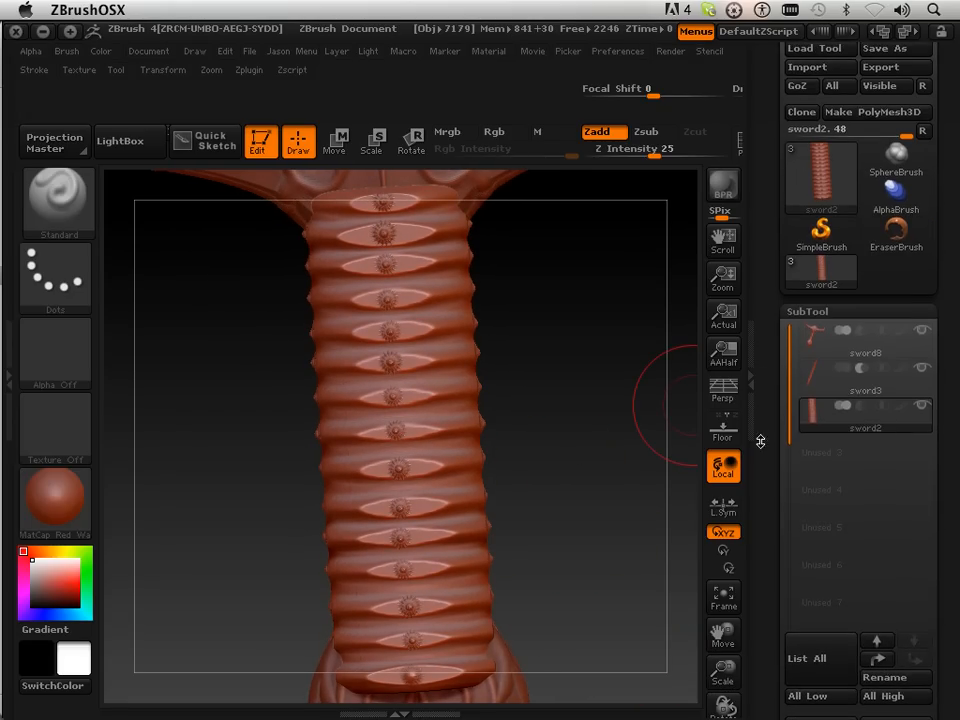
pyautogui.click(864, 352)
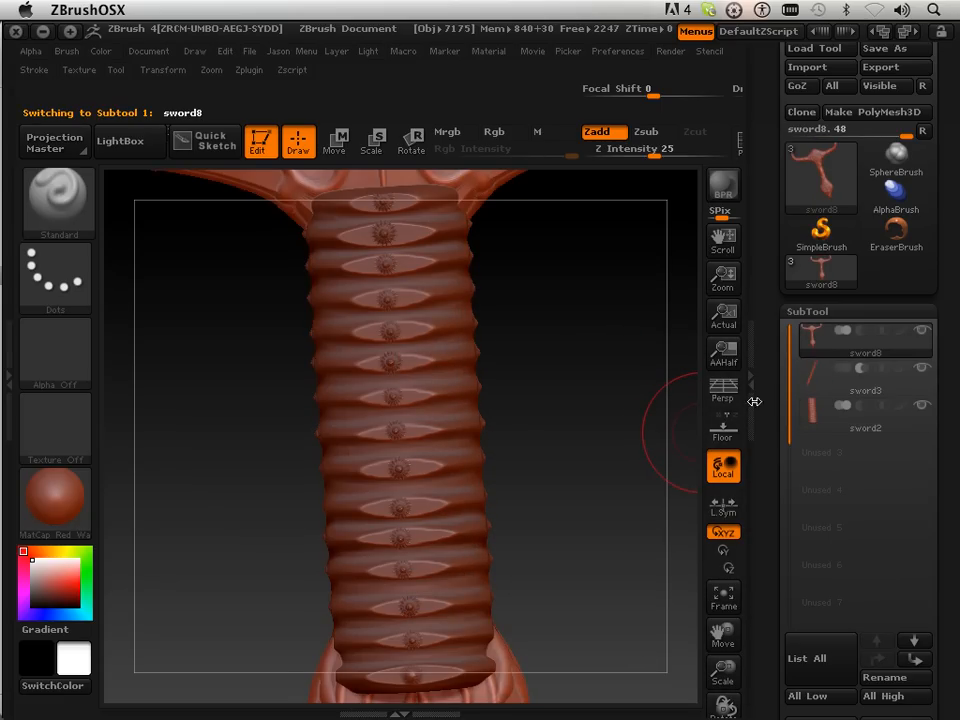
# Lower sword0's subdivision level and recheck the active point count, reframing on the crossguard.
pyautogui.click(616, 52)
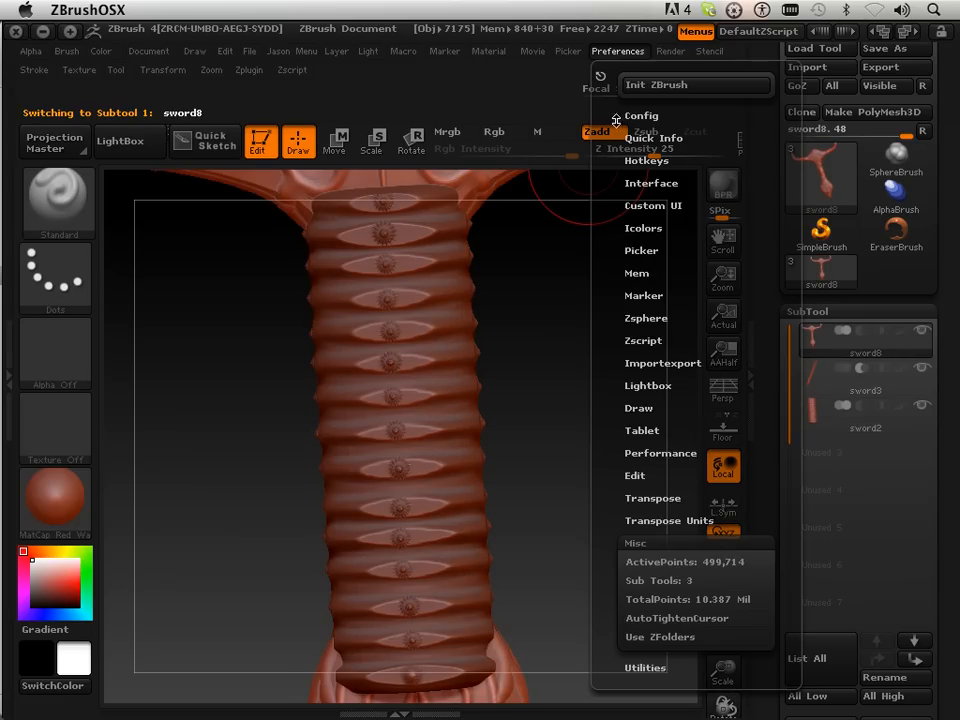
pyautogui.moveTo(684, 562)
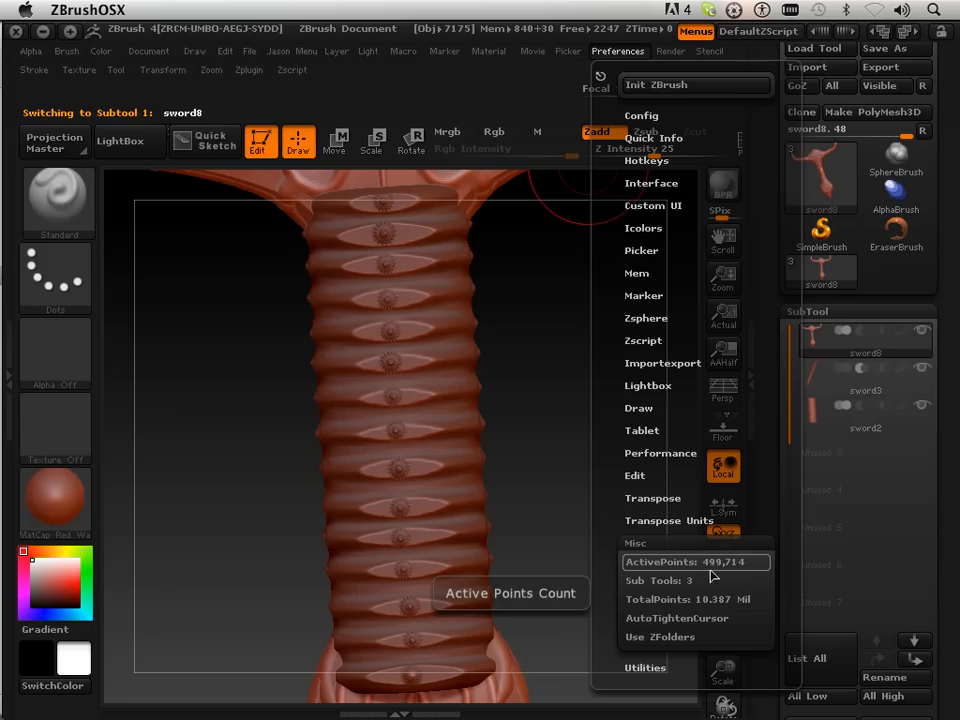
pyautogui.moveTo(724, 568)
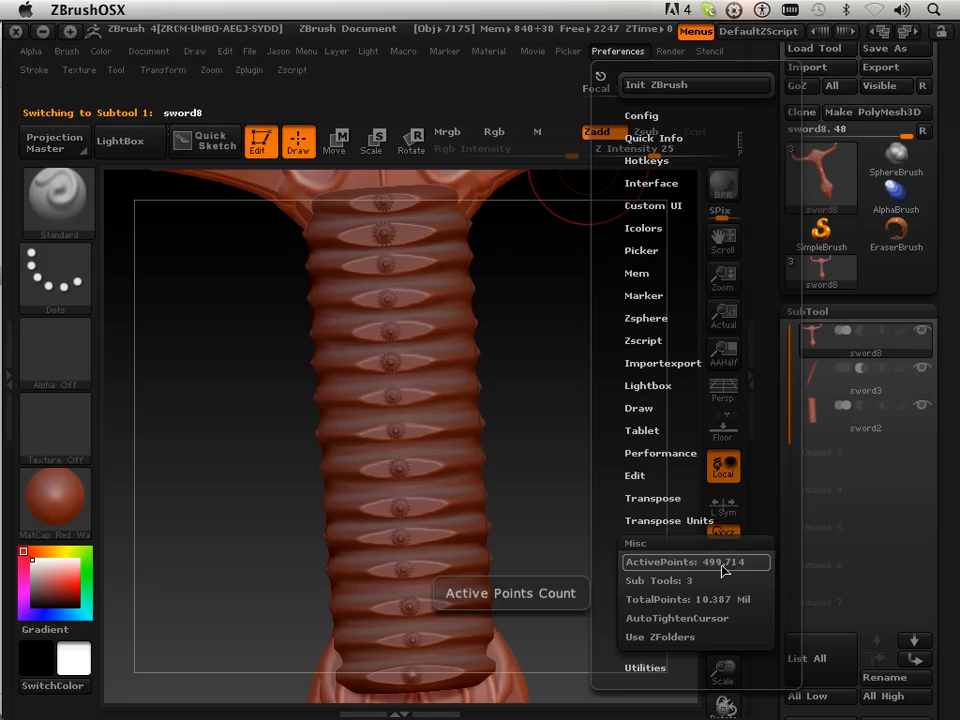
pyautogui.click(616, 52)
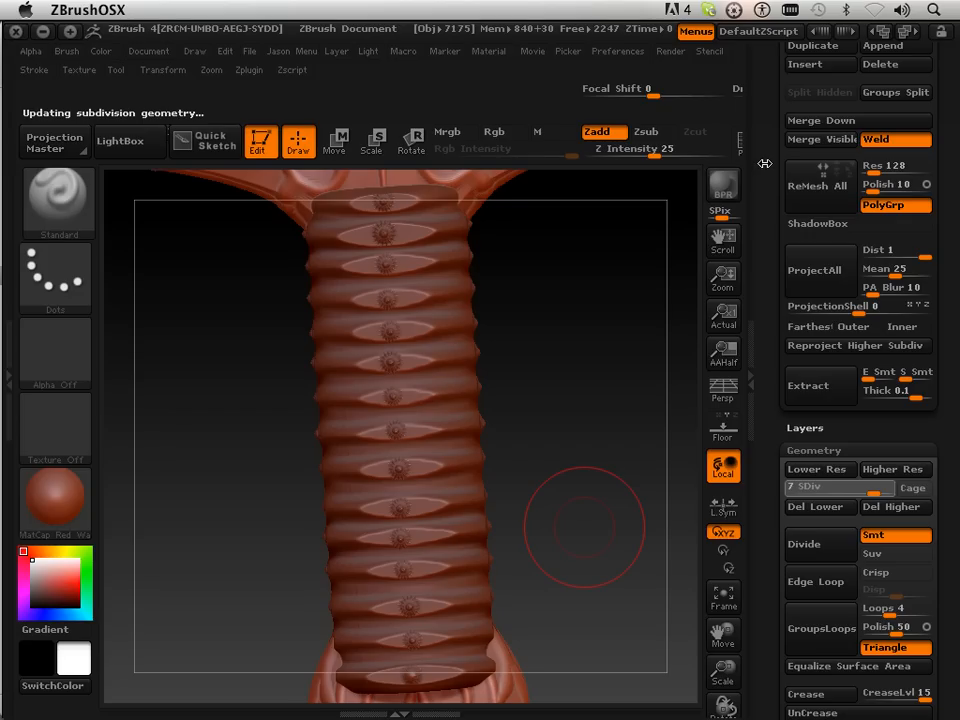
pyautogui.click(616, 52)
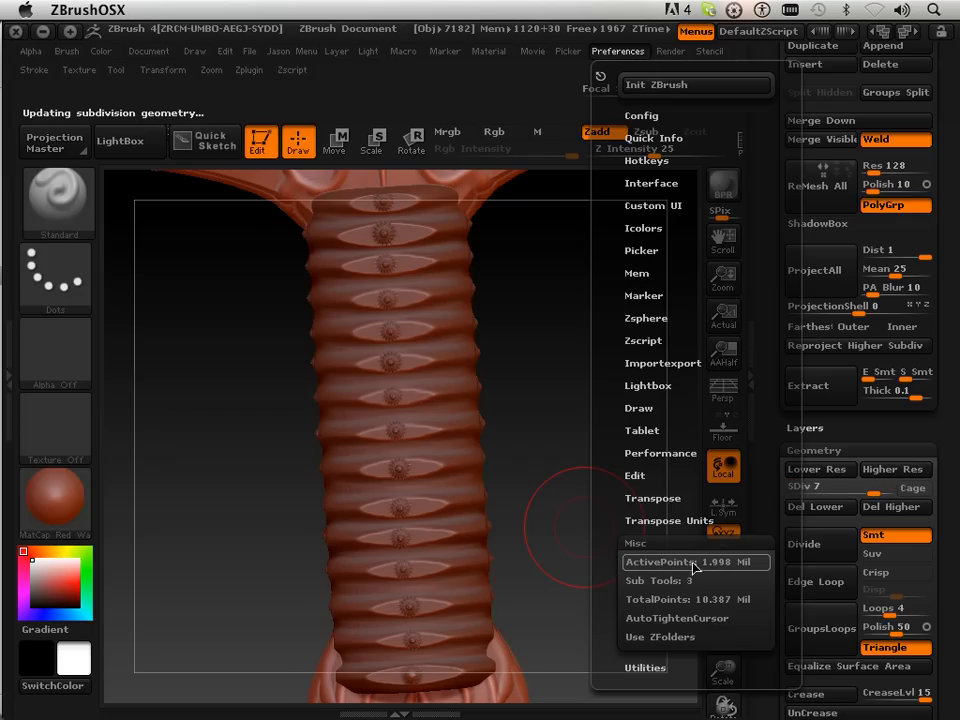
pyautogui.moveTo(684, 562)
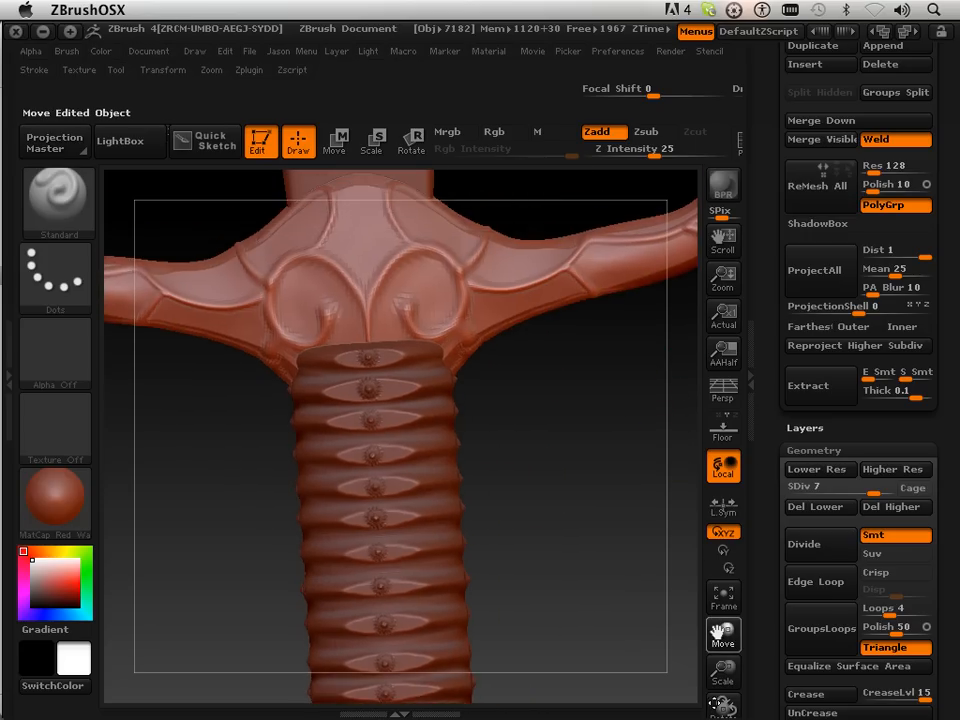
pyautogui.click(894, 508)
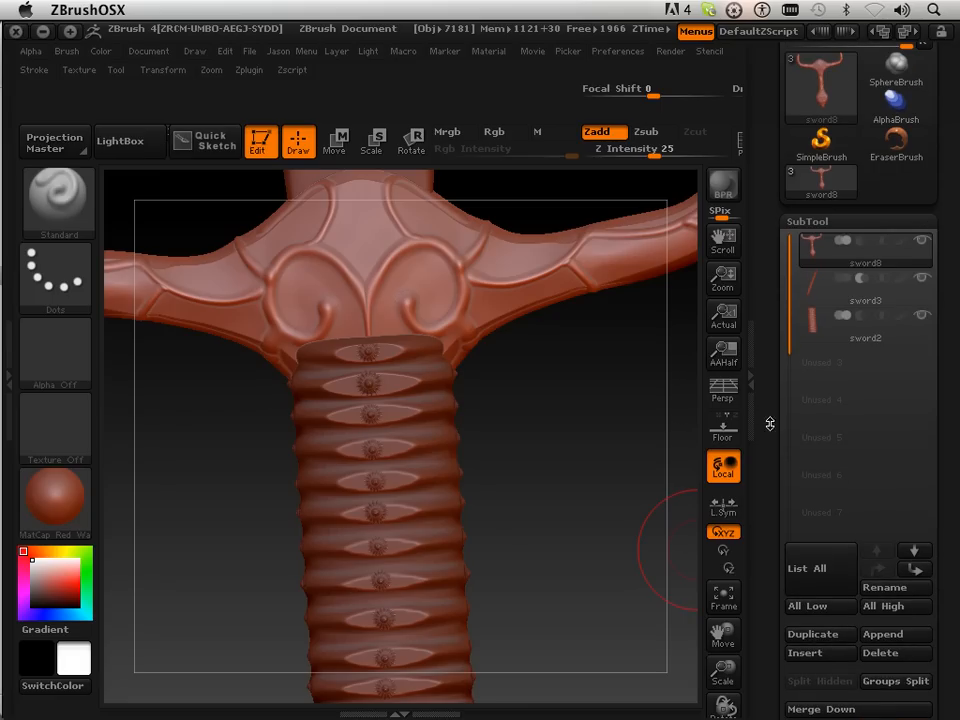
# Switch to the sword2 subtool and delete its lower subdivision levels with Del Lower.
pyautogui.click(864, 300)
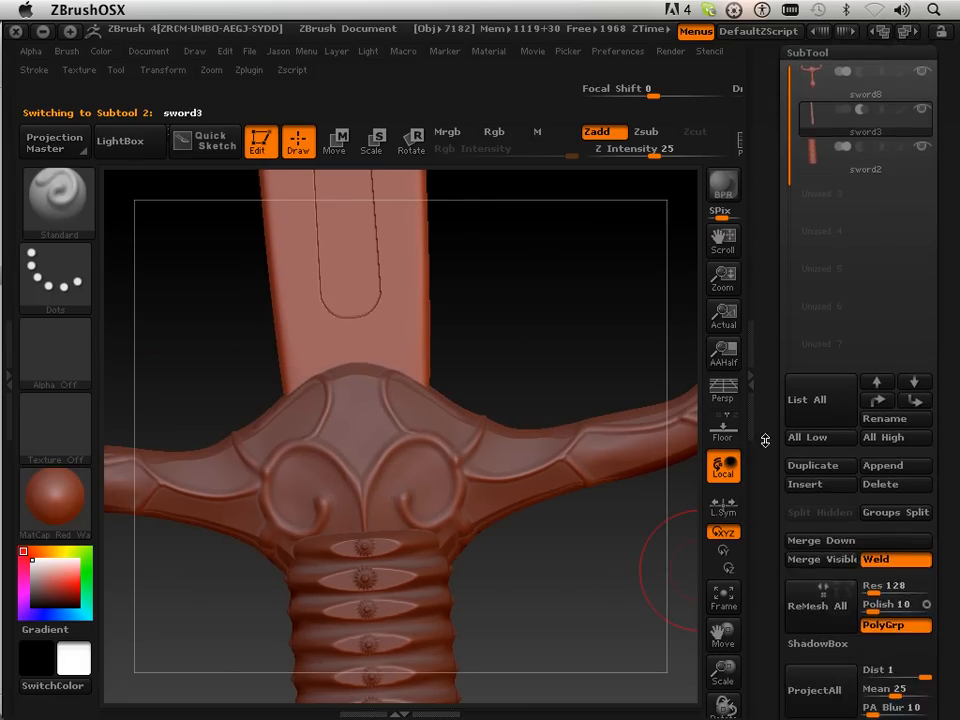
pyautogui.scroll(-3)
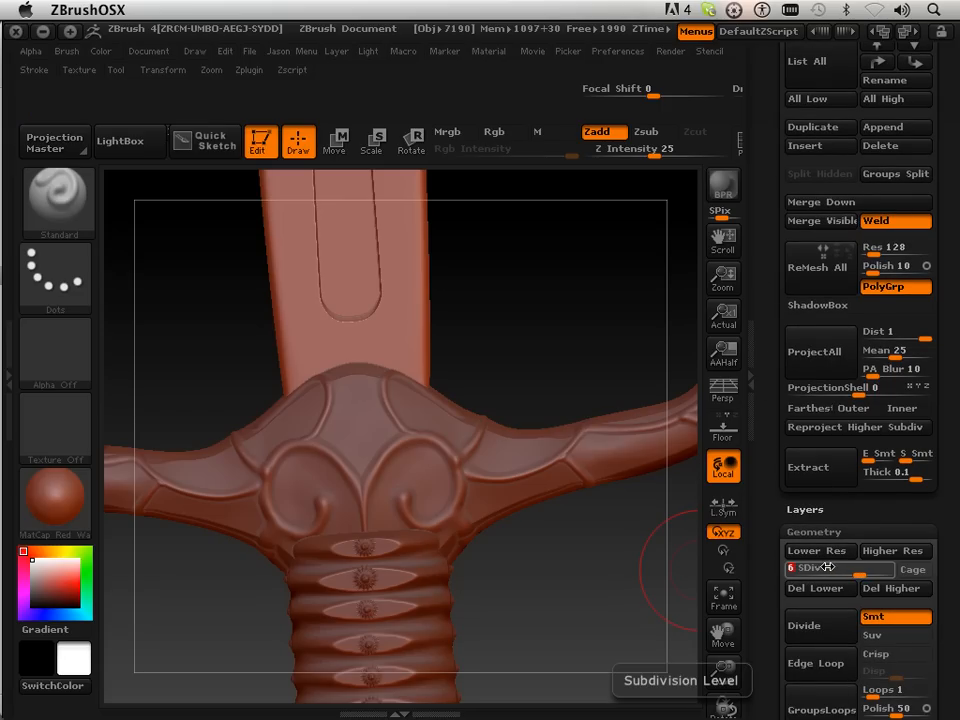
pyautogui.moveTo(788, 588)
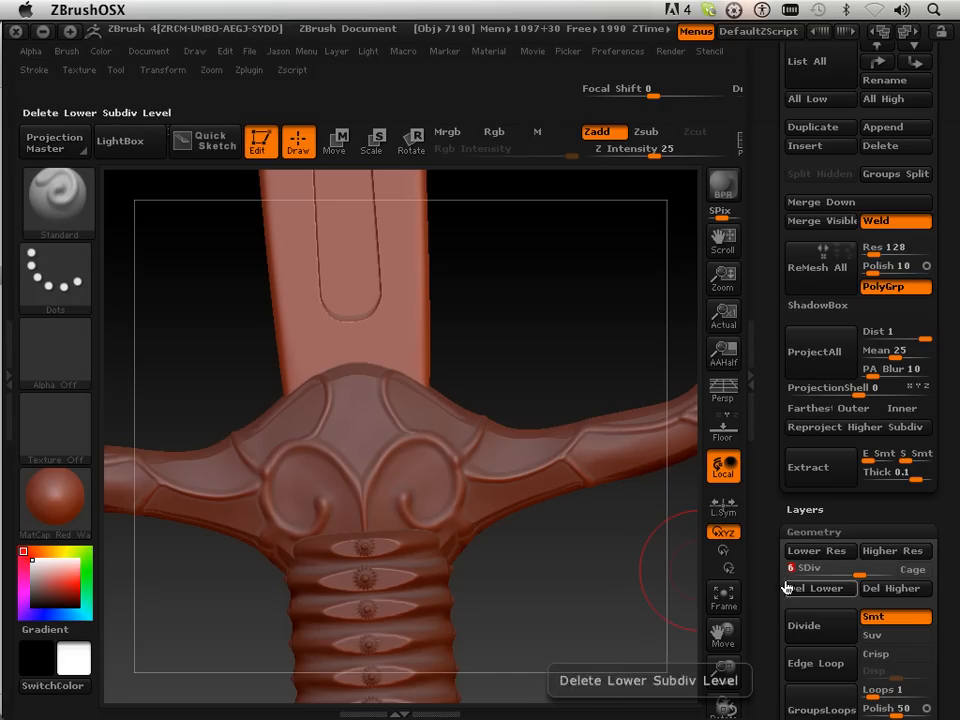
pyautogui.click(840, 568)
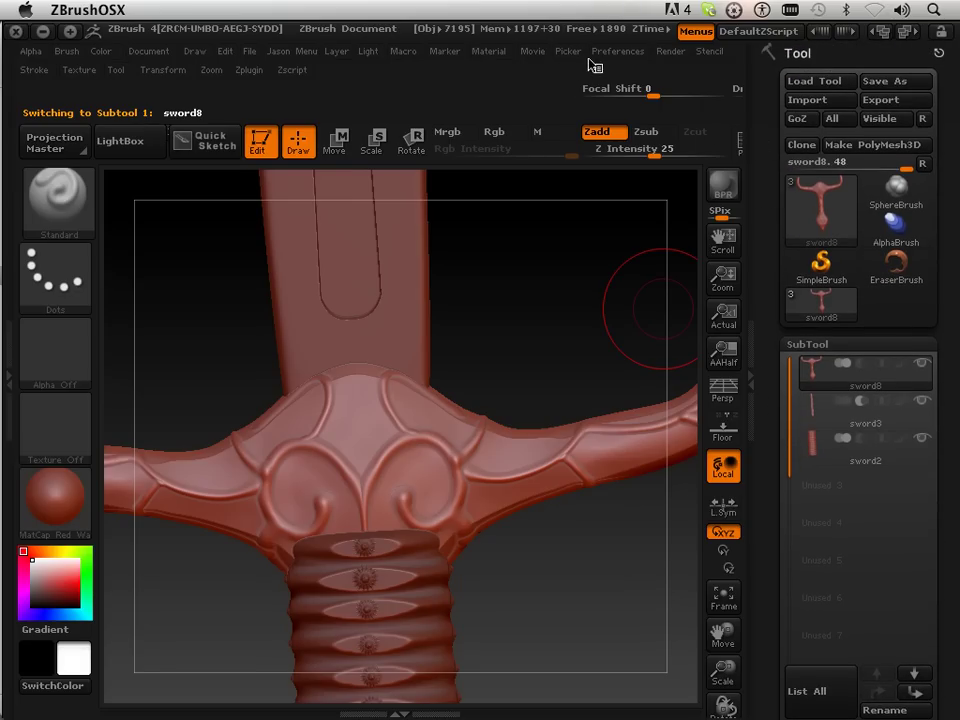
# Check the point counts, then save the multi-part sword as the ZTool sword8.
pyautogui.click(620, 52)
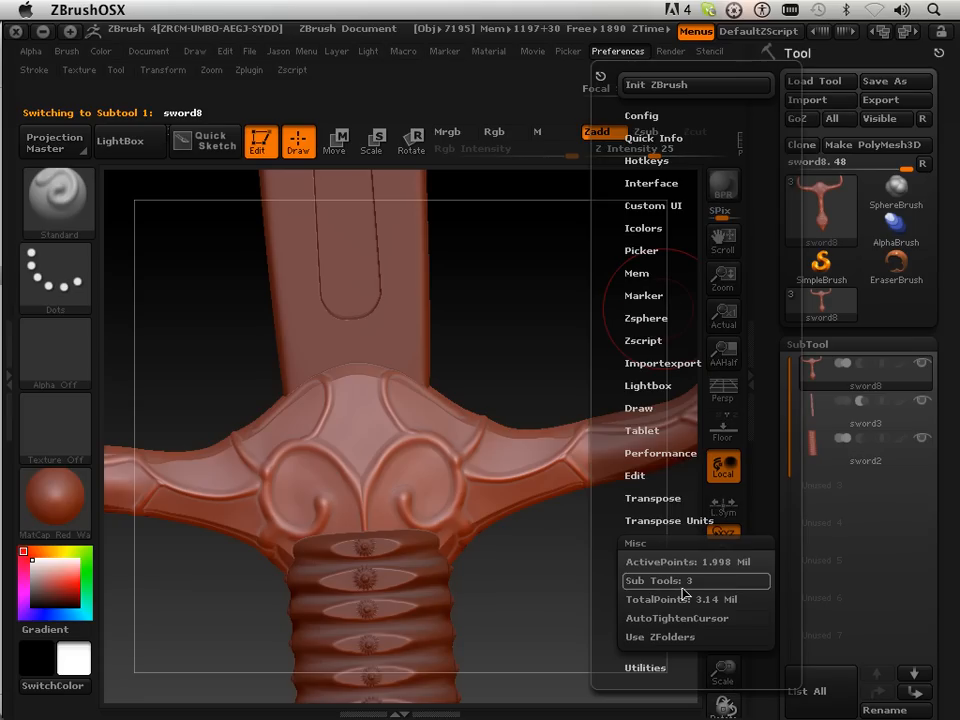
pyautogui.click(890, 80)
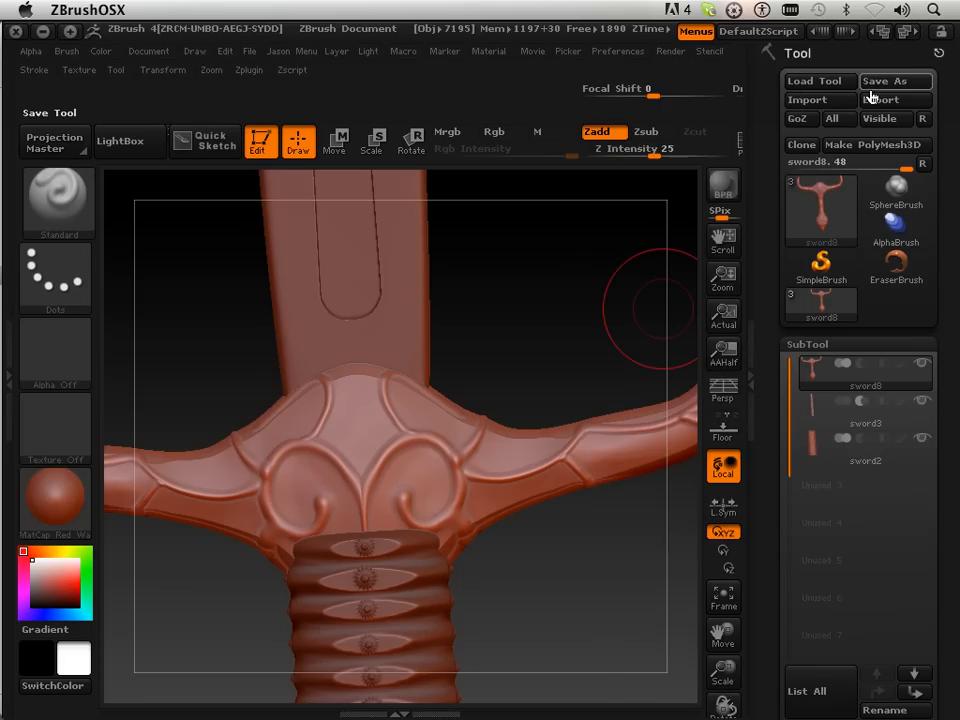
pyautogui.click(888, 80)
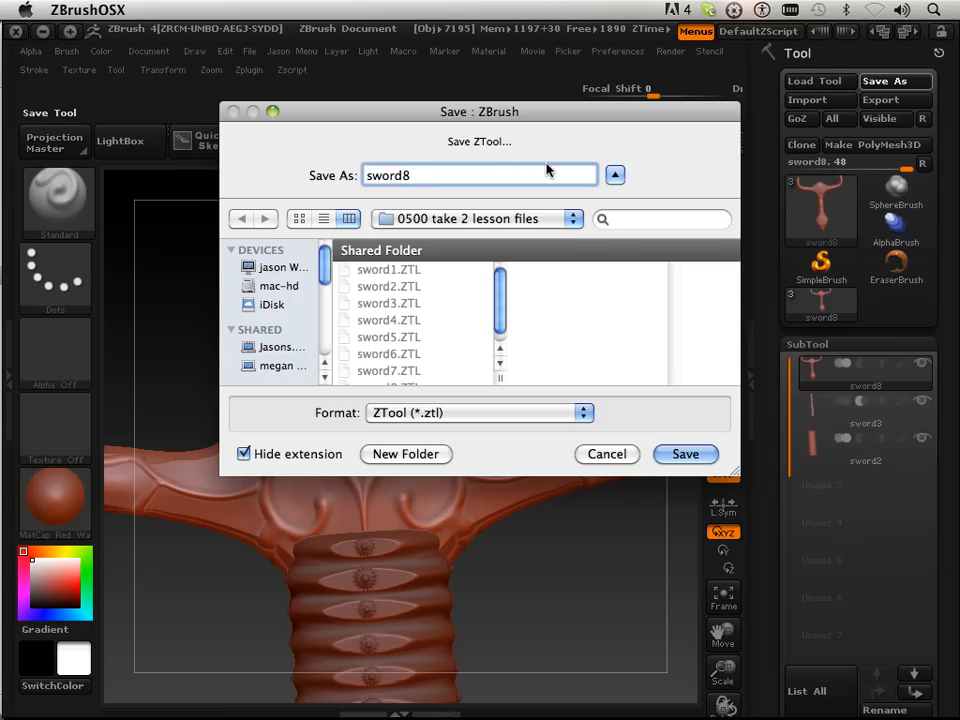
pyautogui.click(684, 454)
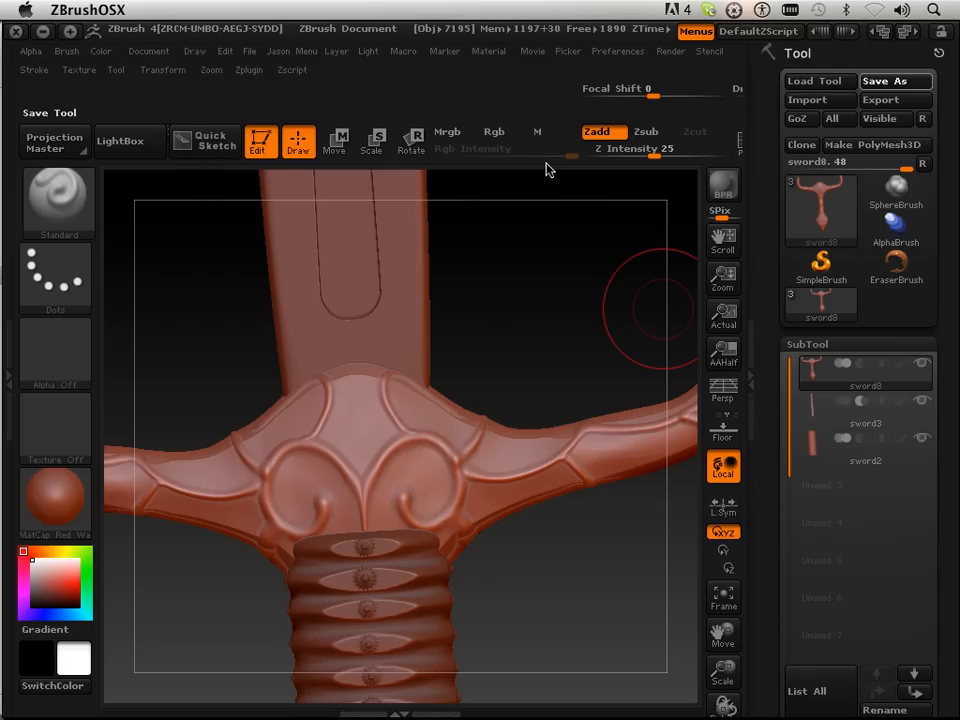
pyautogui.click(884, 80)
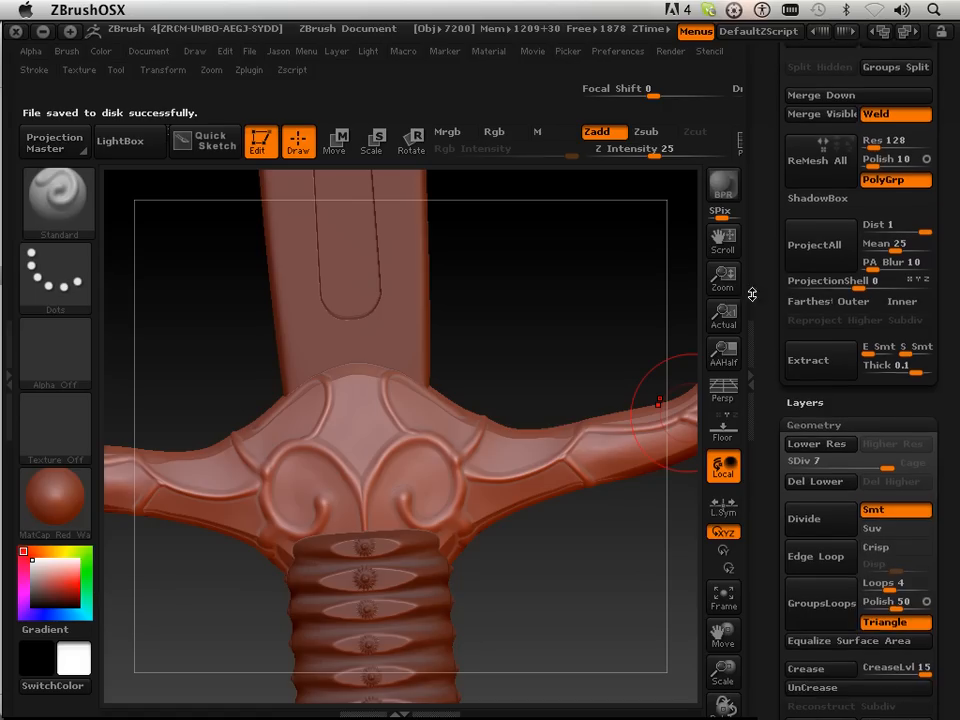
pyautogui.moveTo(810, 476)
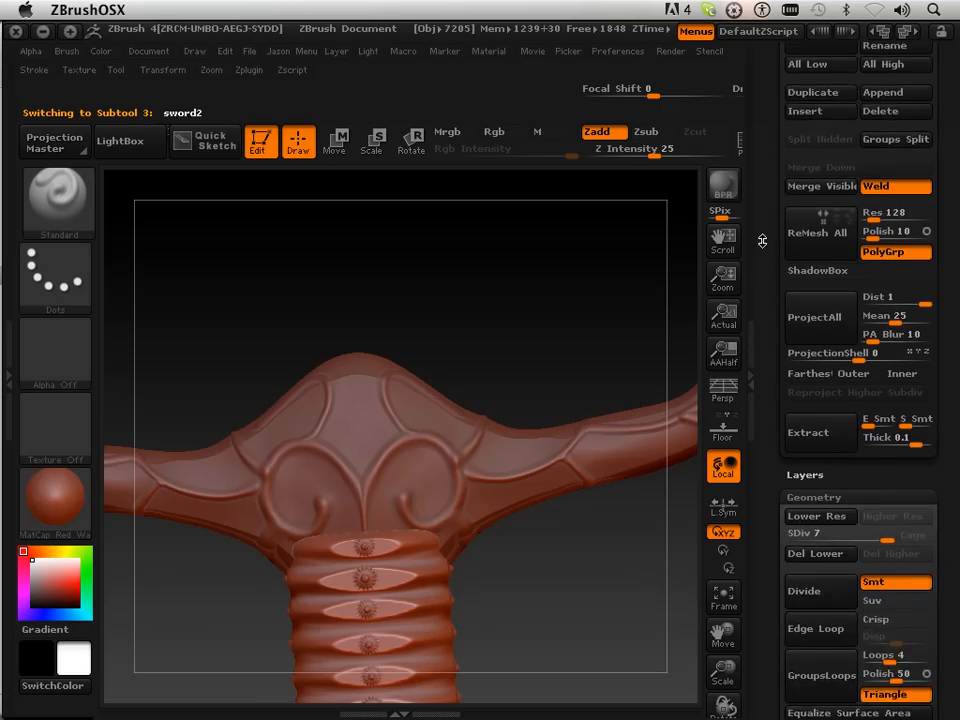
# Merge the subtools down one after another, confirming each non-undoable merge, until one remains.
pyautogui.scroll(-3)
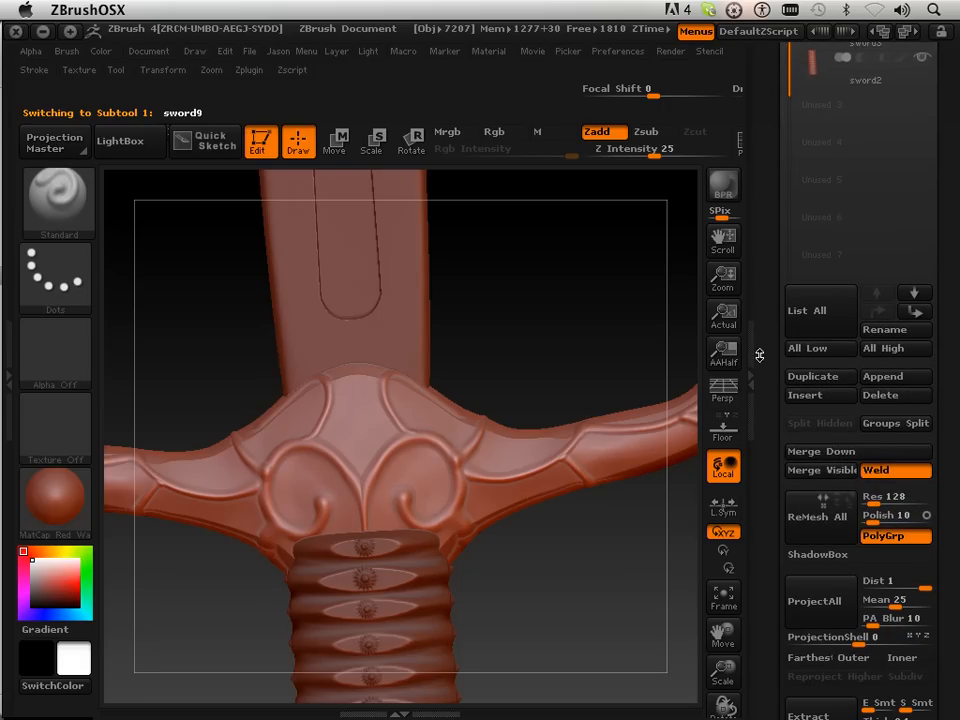
pyautogui.click(820, 452)
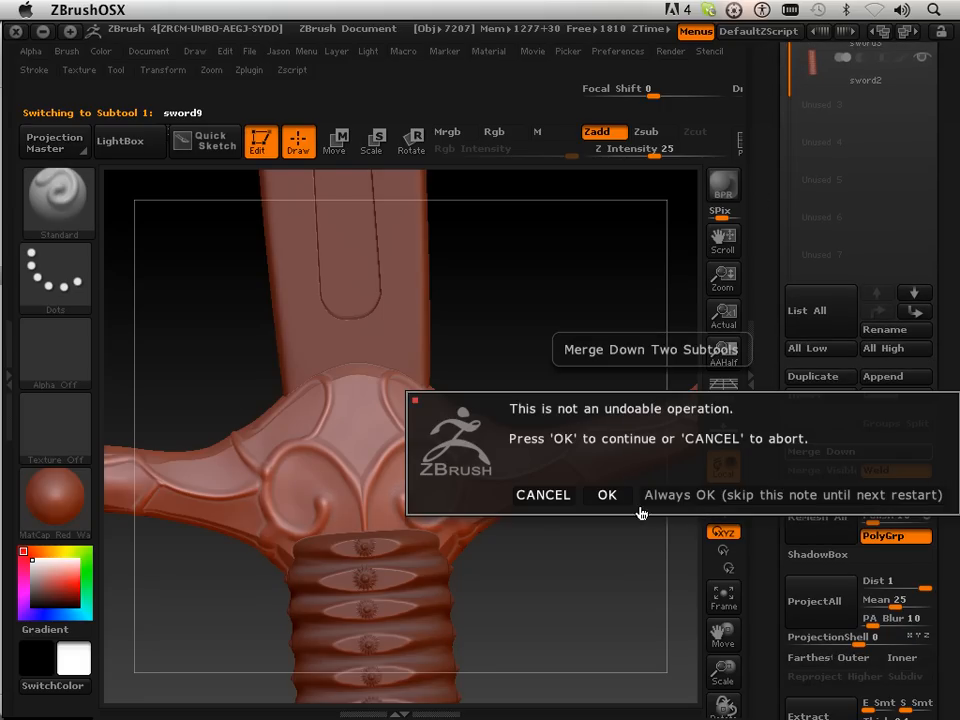
pyautogui.click(608, 496)
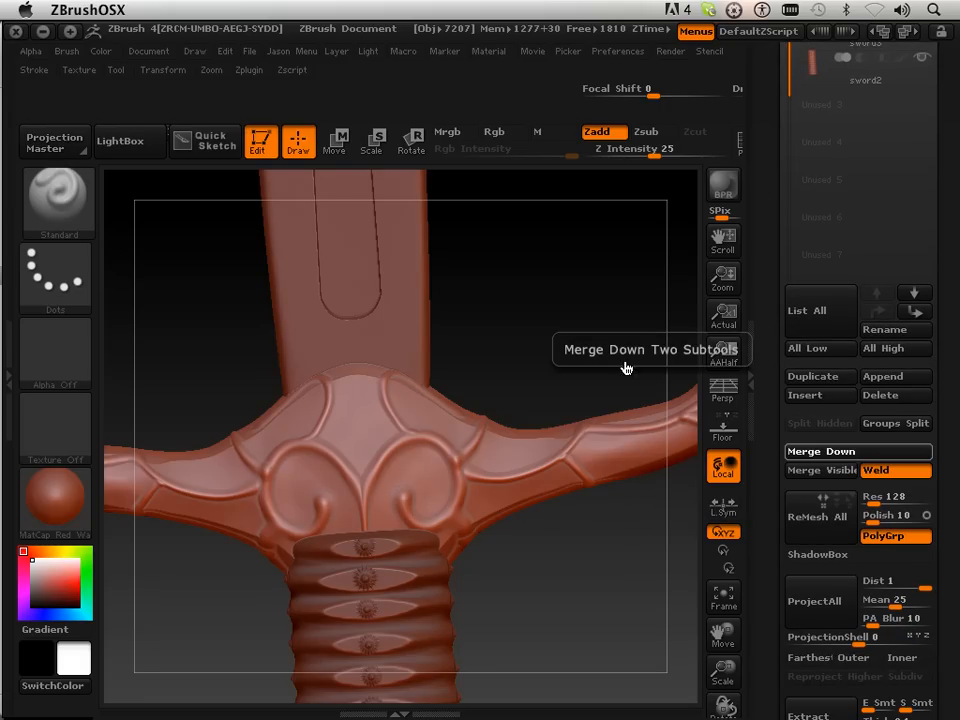
pyautogui.click(820, 452)
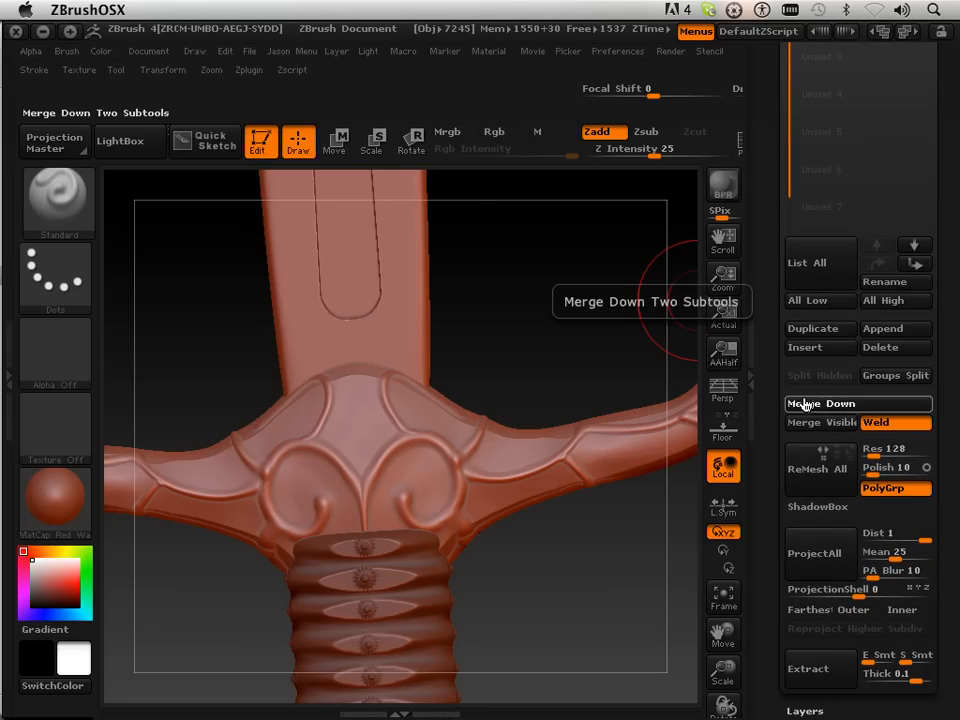
pyautogui.click(822, 404)
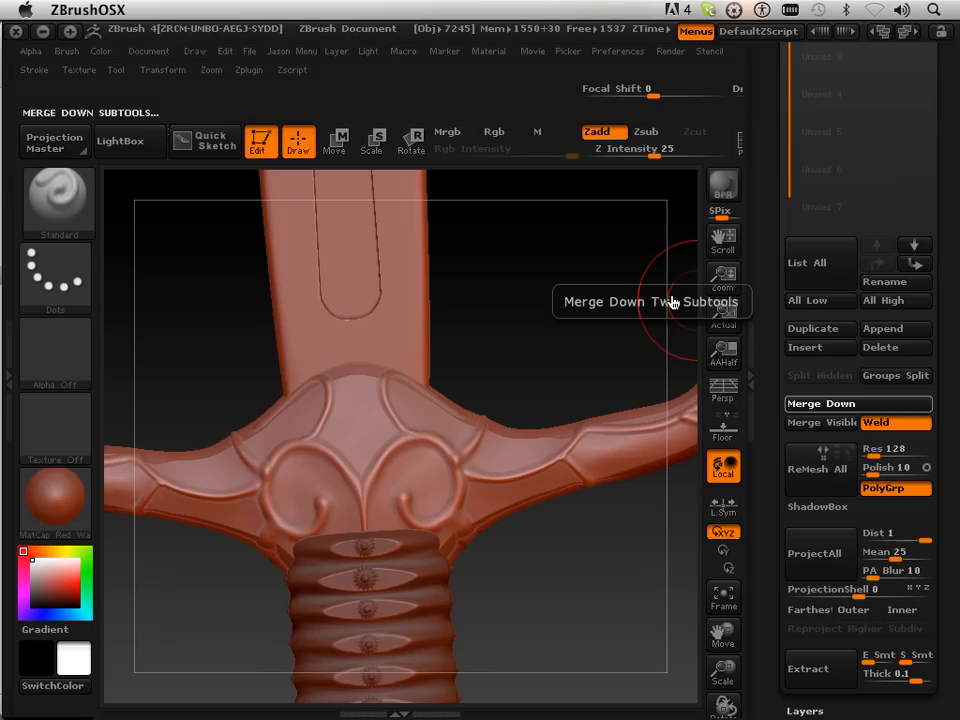
pyautogui.click(856, 404)
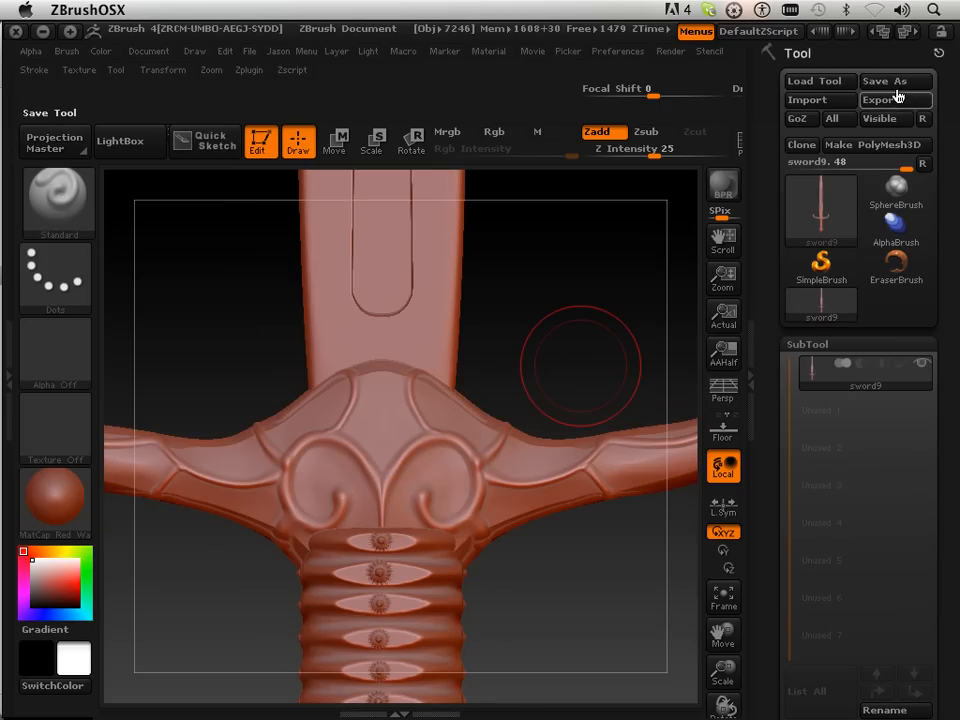
# Save the merged one-piece sword as the ZTool sword9.
pyautogui.click(894, 80)
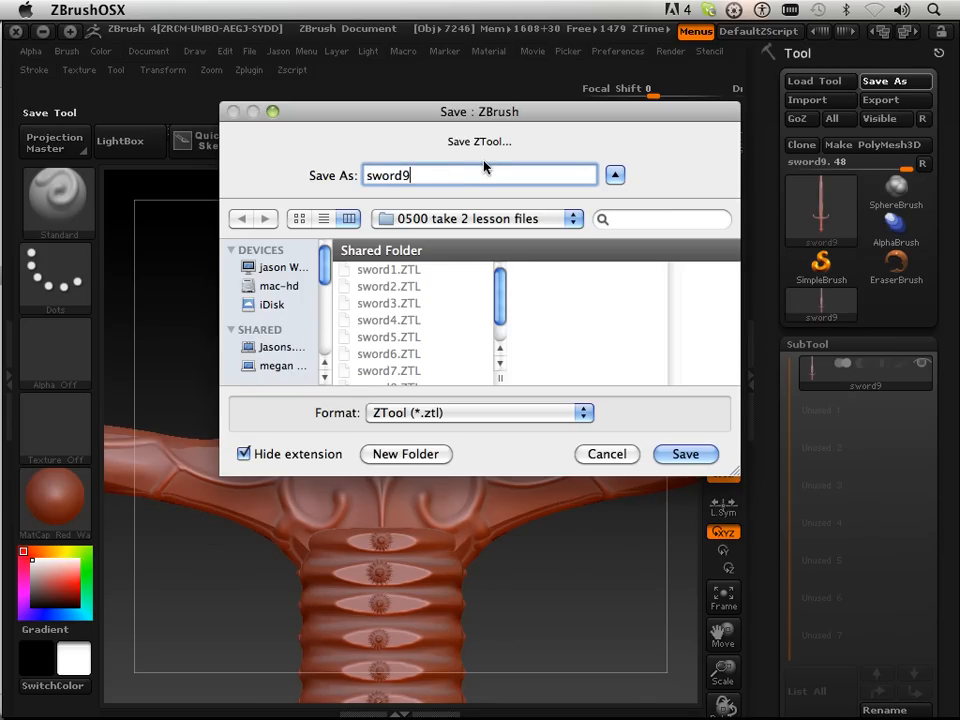
pyautogui.click(684, 454)
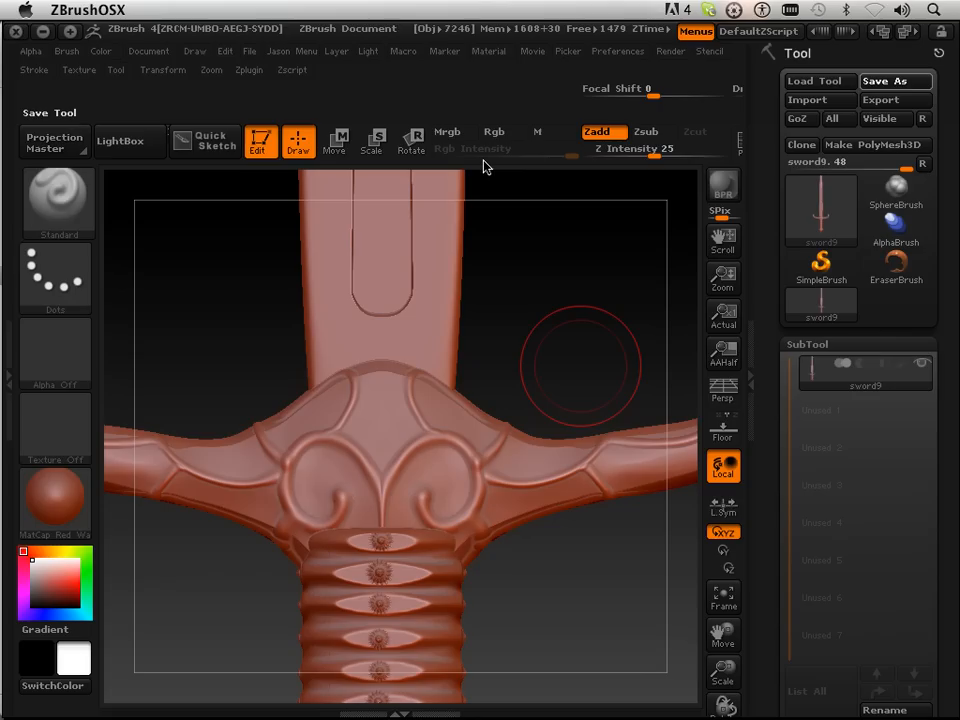
pyautogui.click(884, 80)
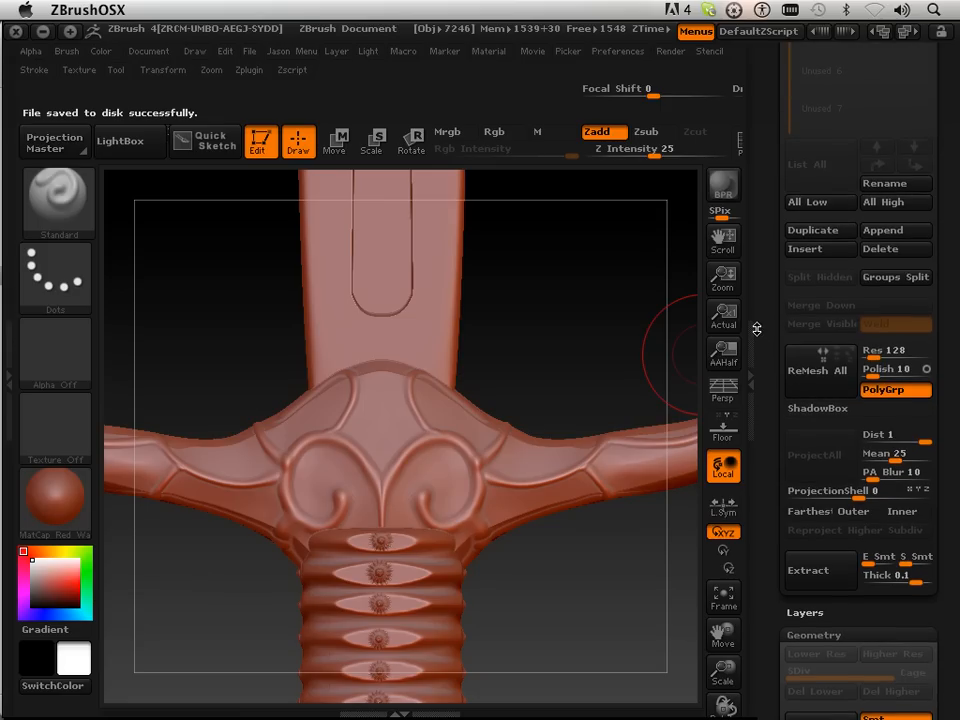
pyautogui.scroll(-3)
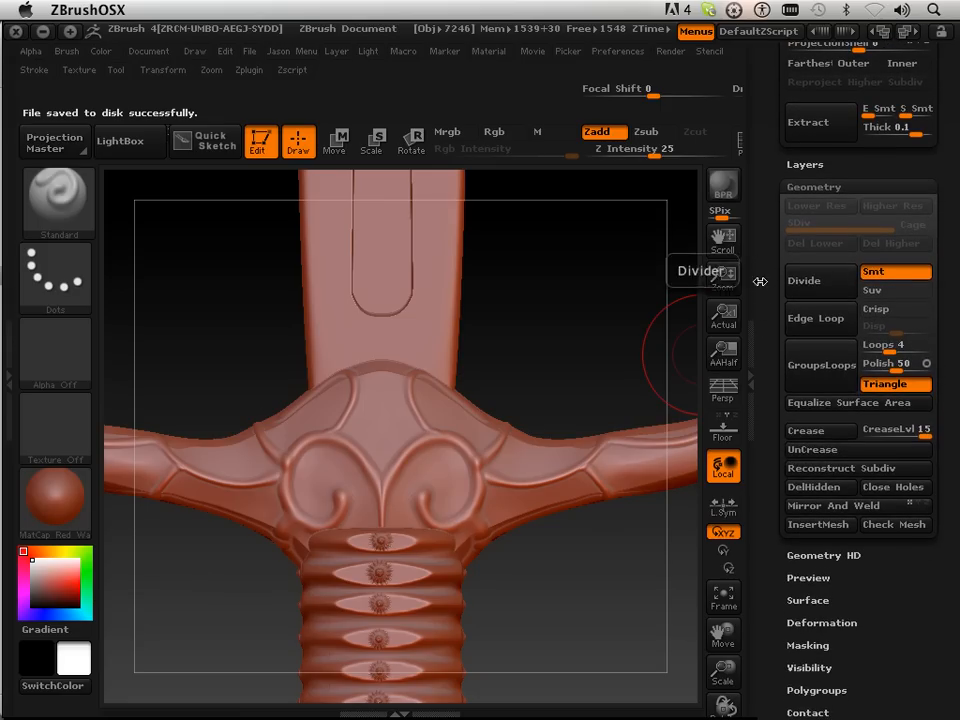
pyautogui.moveTo(820, 468)
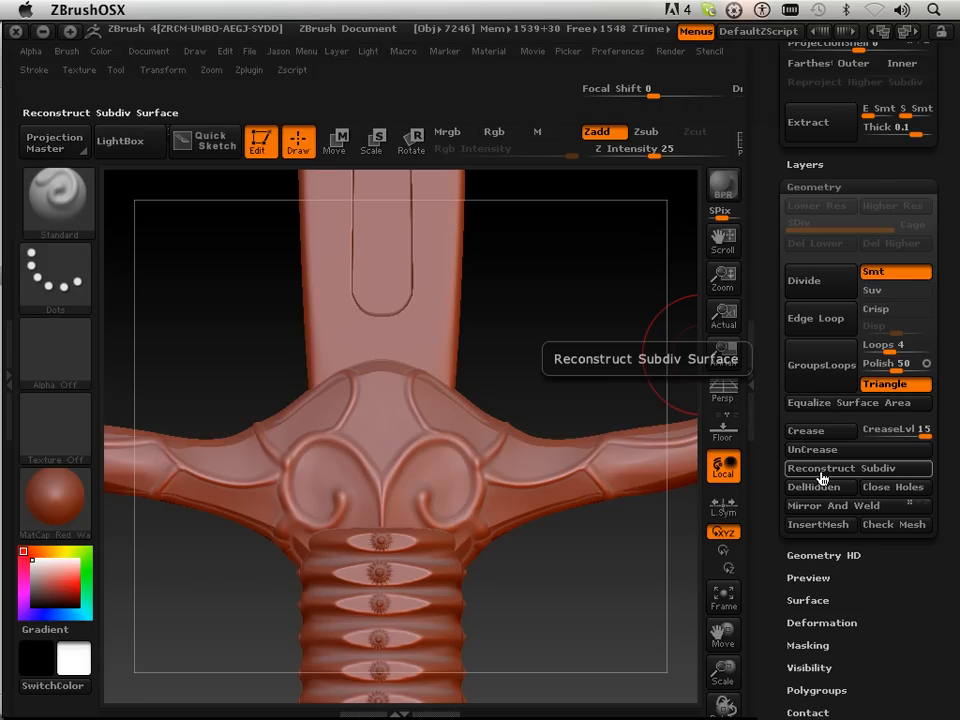
pyautogui.moveTo(820, 476)
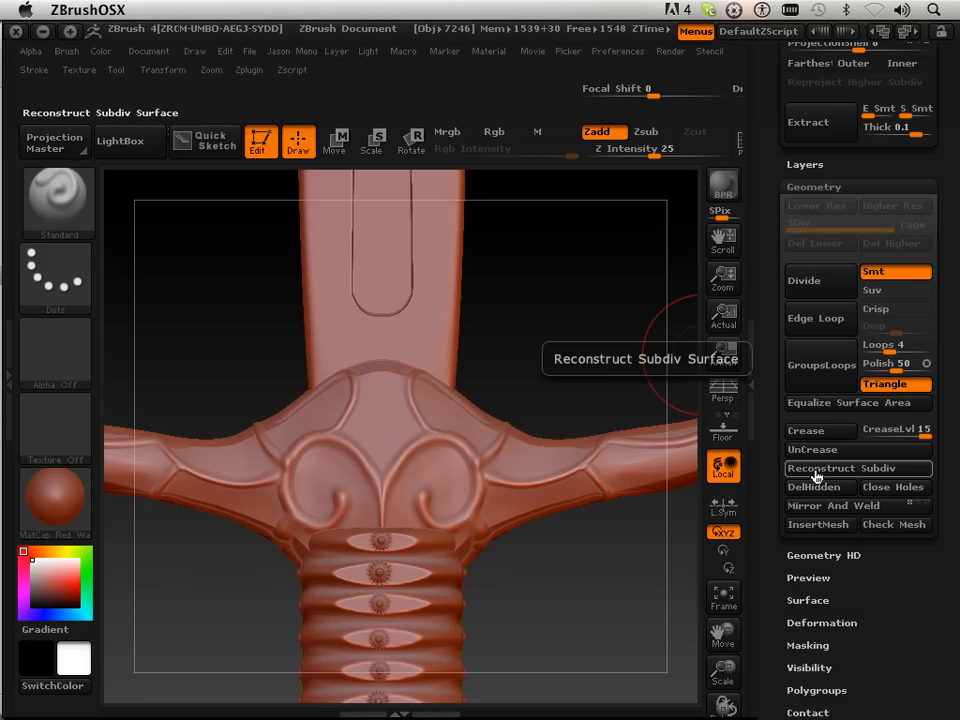
pyautogui.moveTo(824, 472)
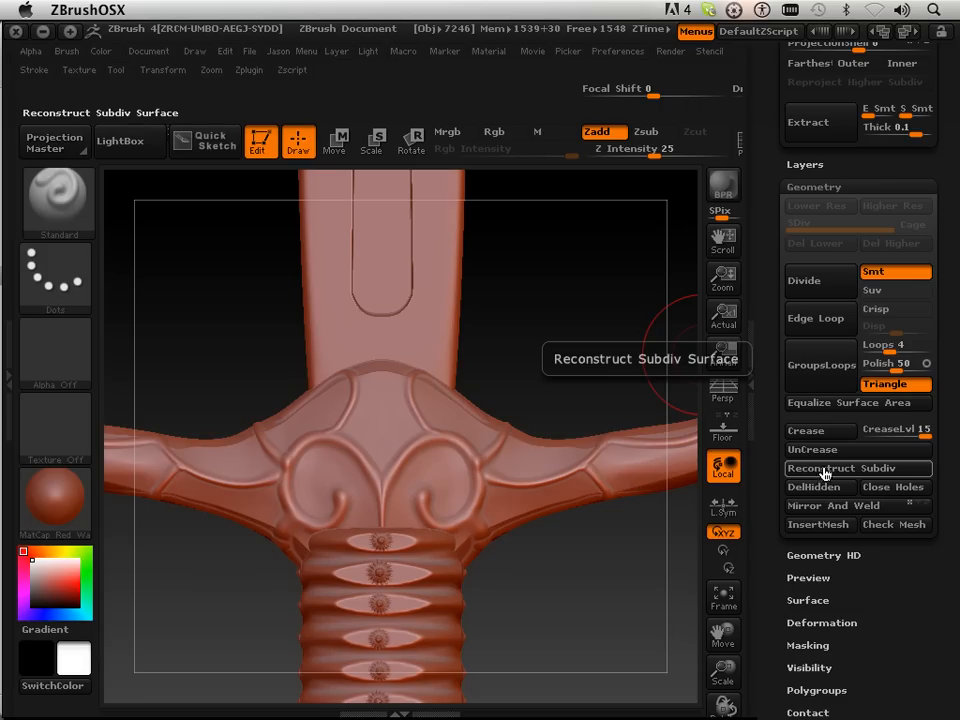
pyautogui.moveTo(818, 488)
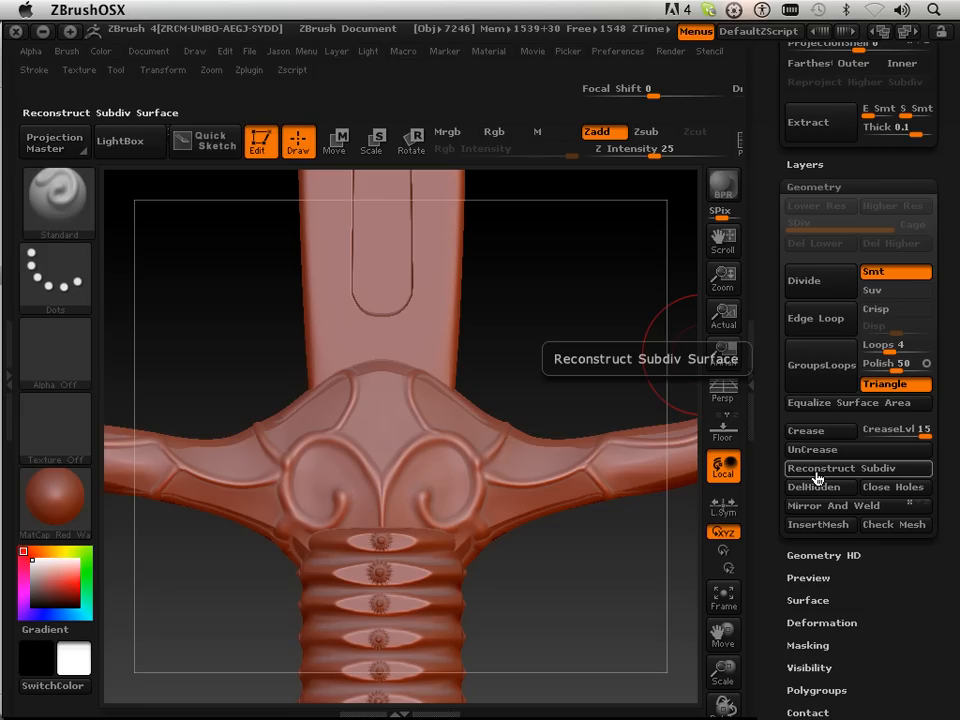